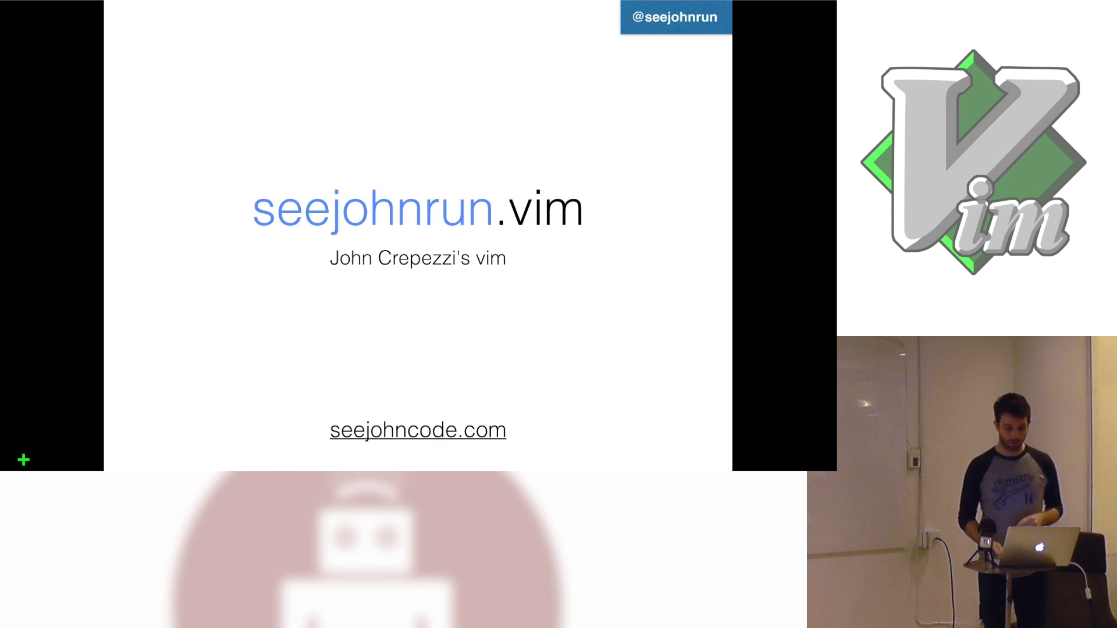
- Open the ~/.vim config to show the plugin list and run :BundleInstall
key(Right)
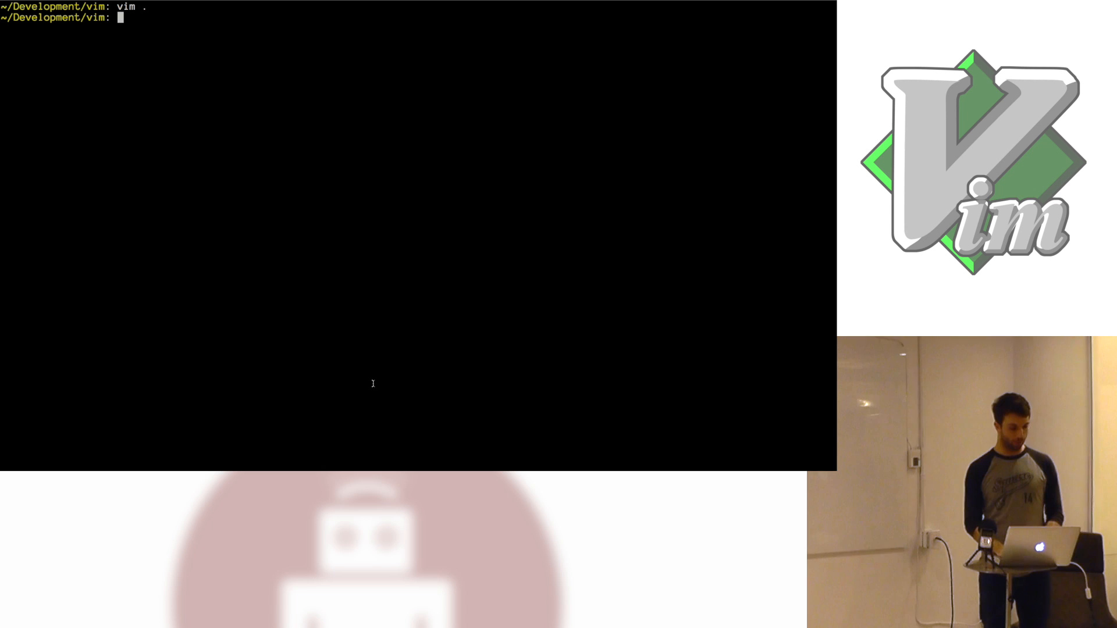
text(vim ~/.vim)
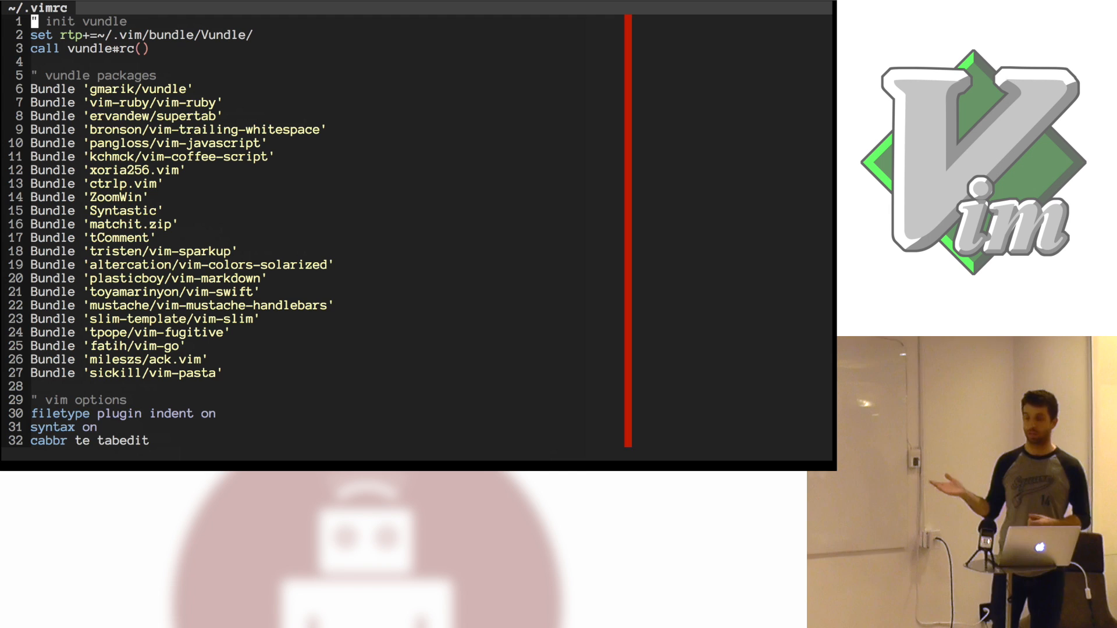
text(:BundleIn)
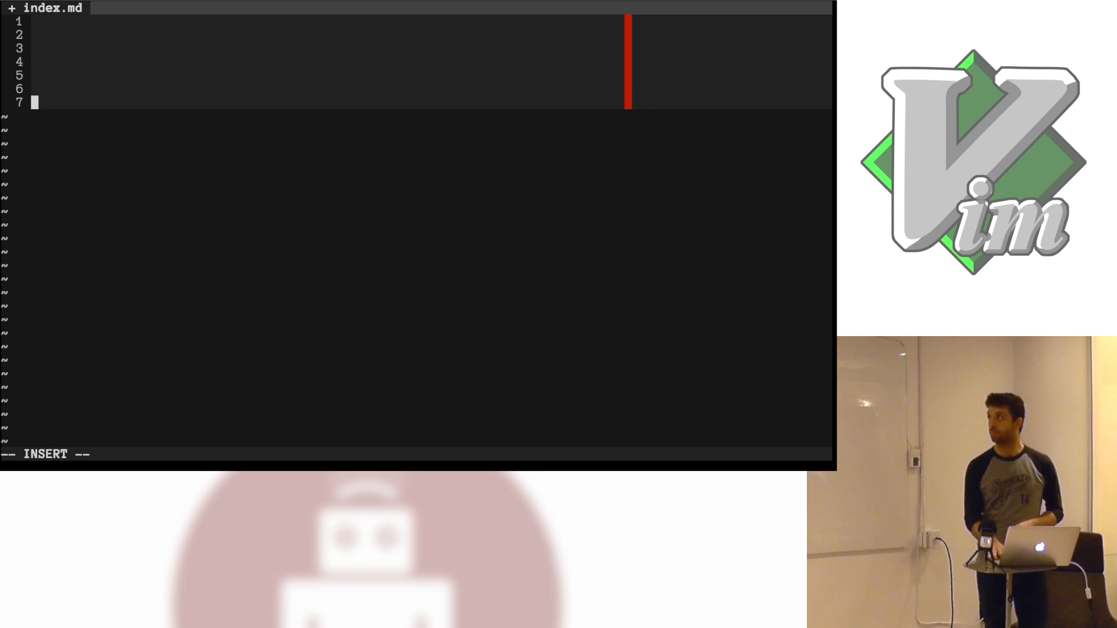
key(Enter)
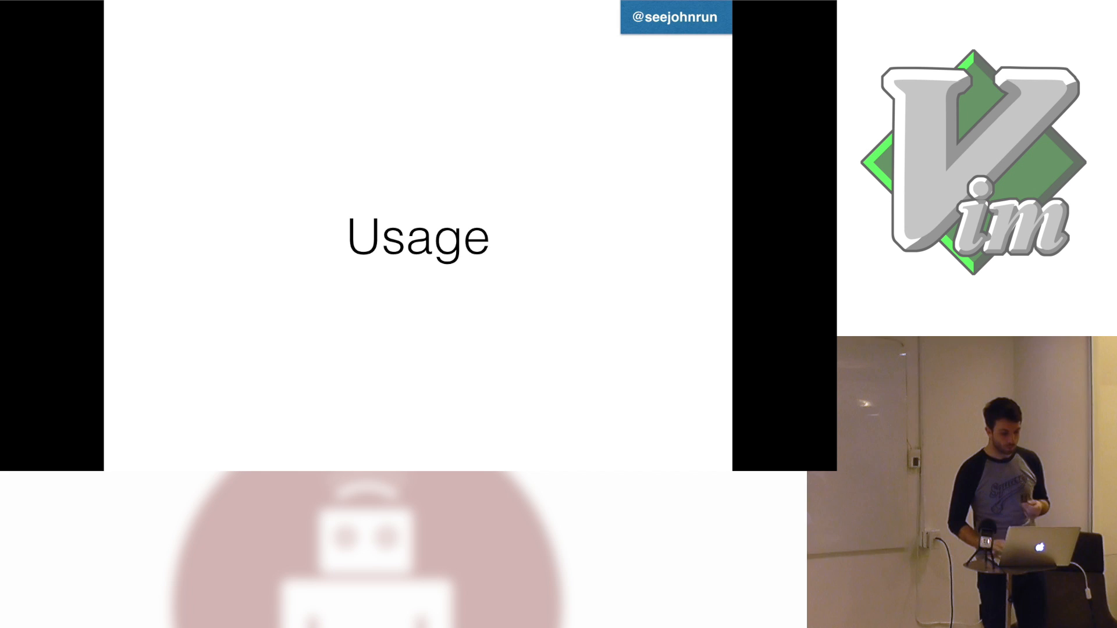
key(Right)
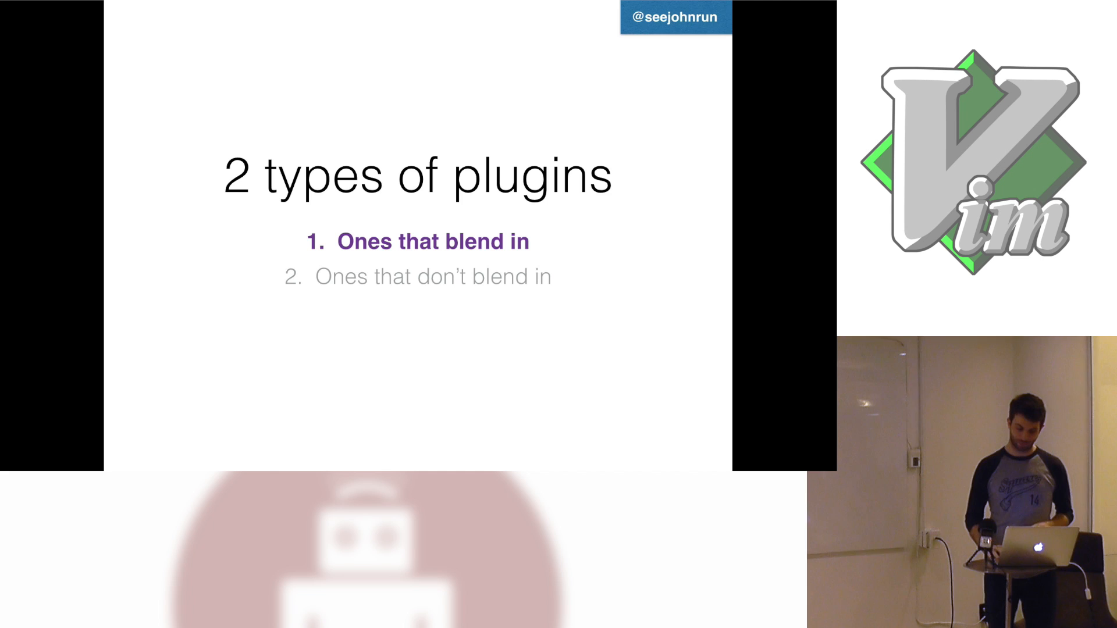
- Advance the Keynote deck to the vim-pasta slide with its GitHub link
key(Right)
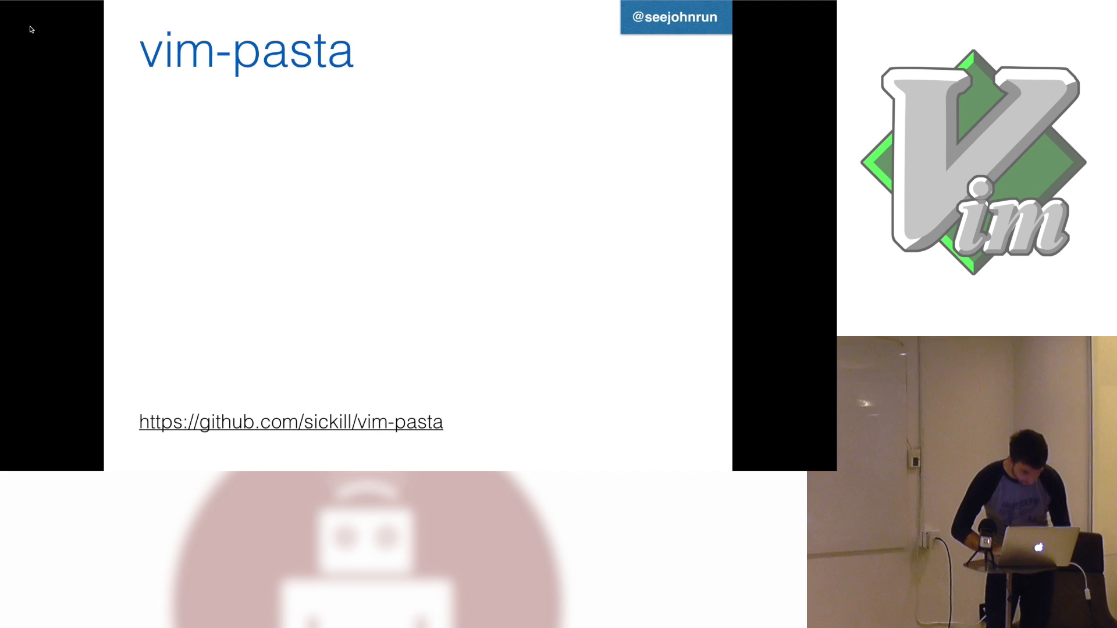
mouse_move(245, 40)
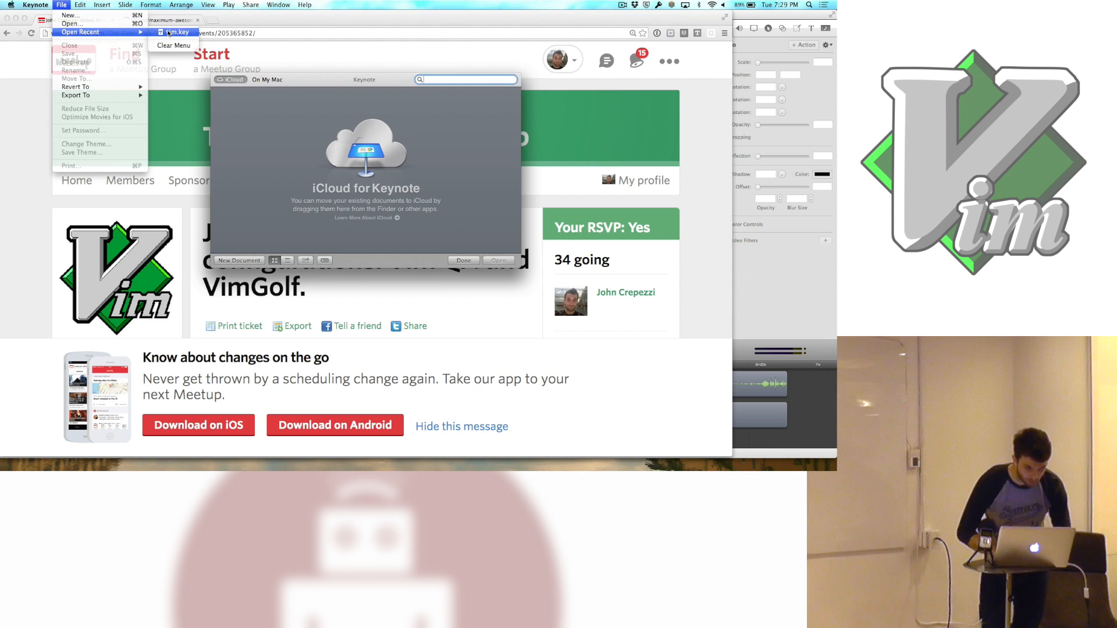
- Switch to Vim and type filler text into the new buffer beside do.rb
click(179, 32)
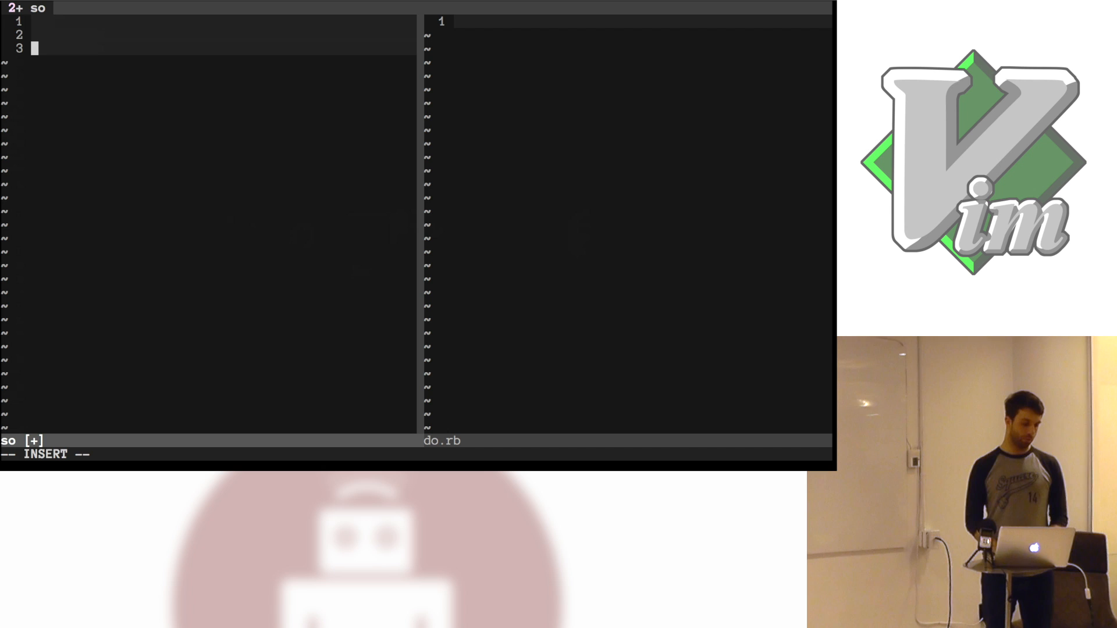
text(asdl;fj sadlfkj asdfl;adjs f   h)
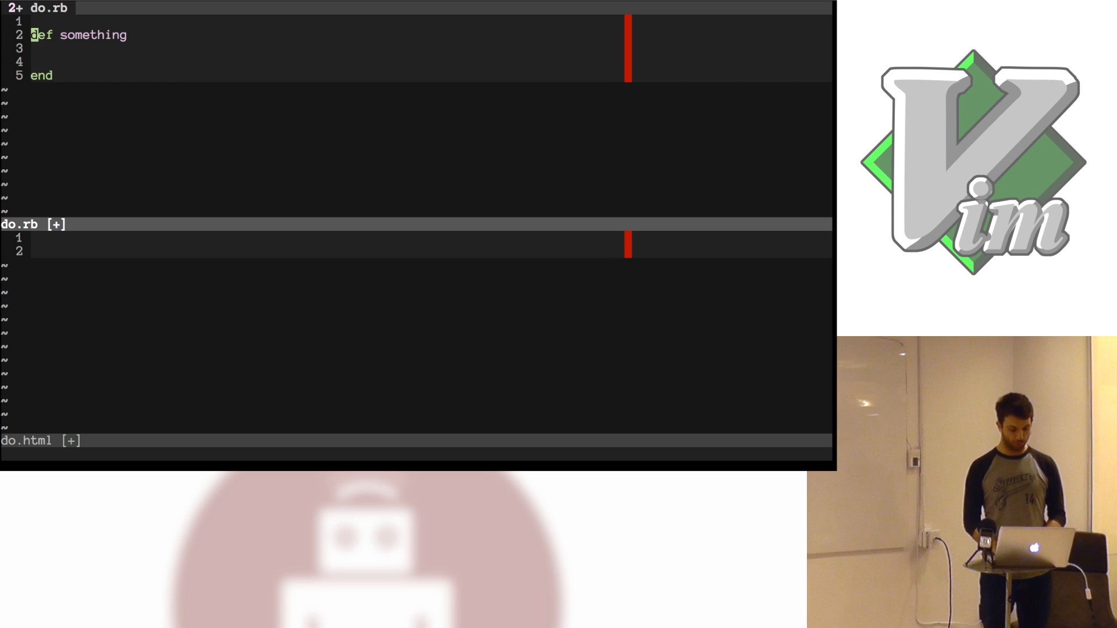
- Visually select the do.rb method, cancel the selection, and type <html> in do.html
key(v)
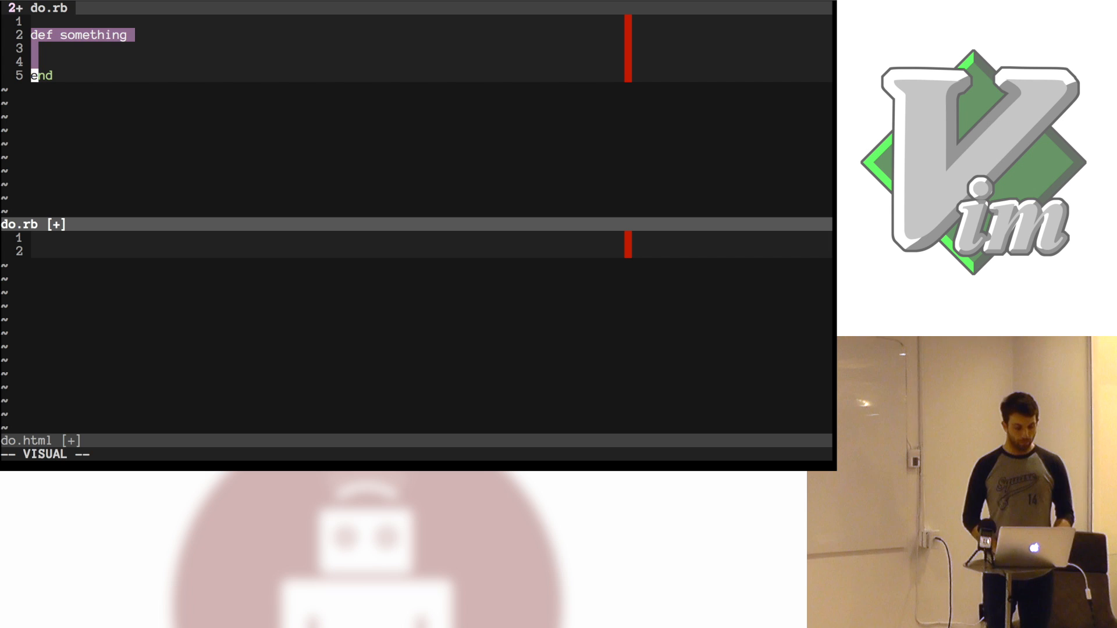
key(Escape)
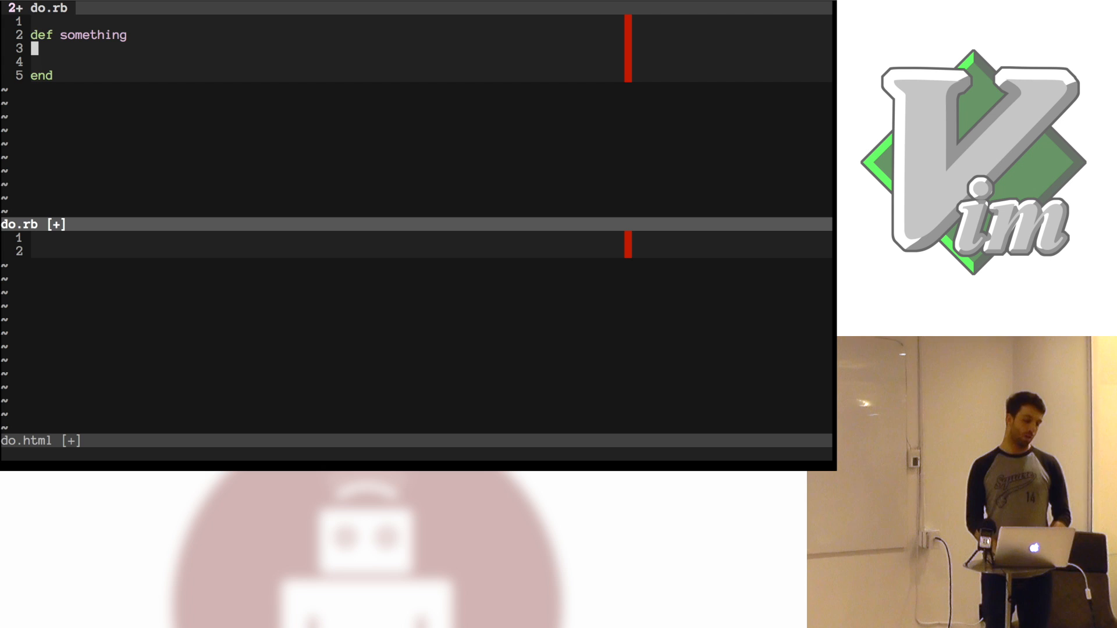
text(<html>)
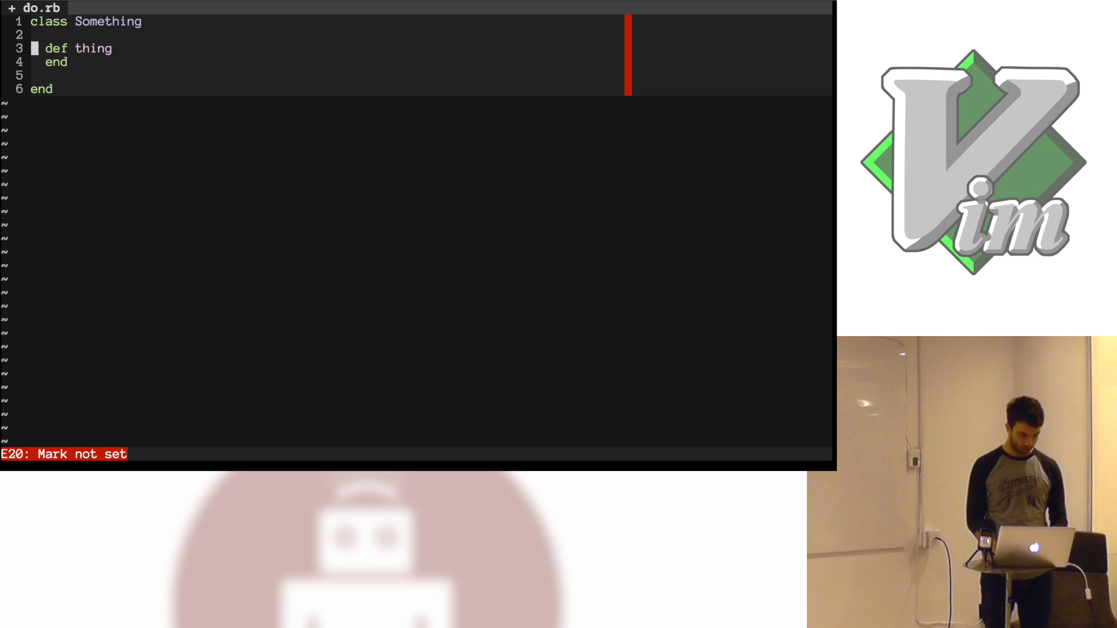
- Open a new line in do.rb to nest def thing inside class Something
key(o)
text([1, 2, 3,])
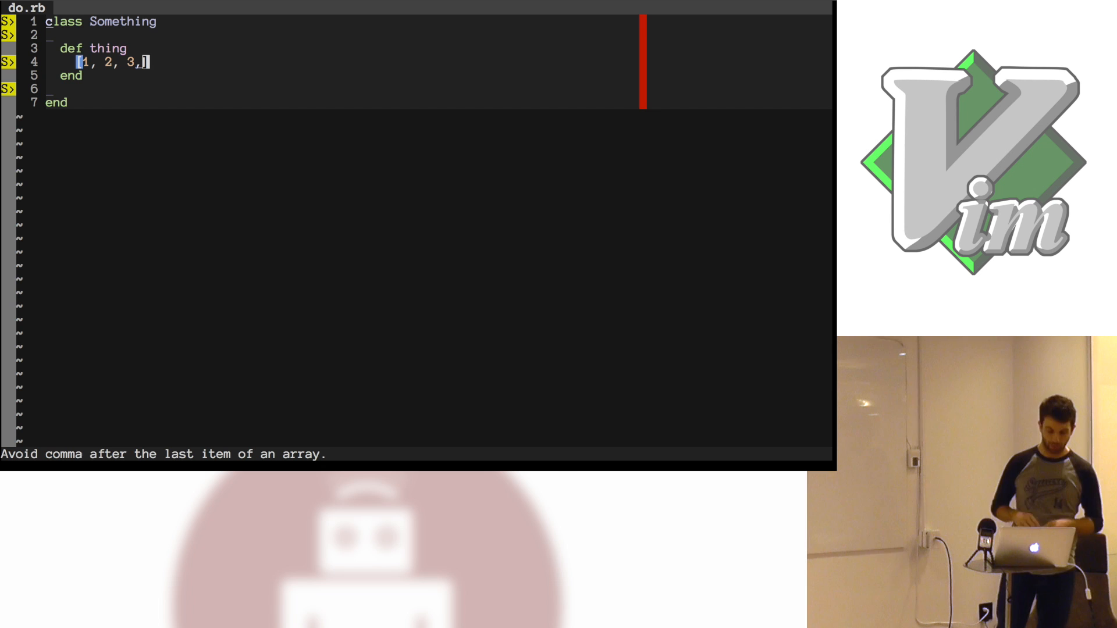
- Jump to the top of do.rb where class Something is flagged
key(gg)
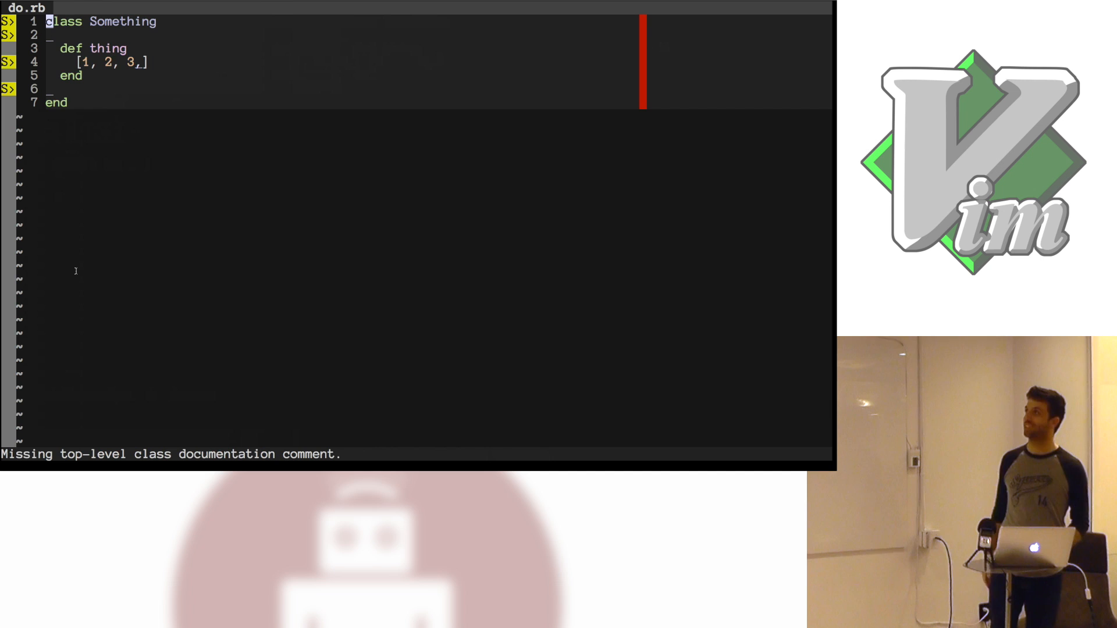
- Type a 'def this' method and a Something reference inside the class
text(def this)
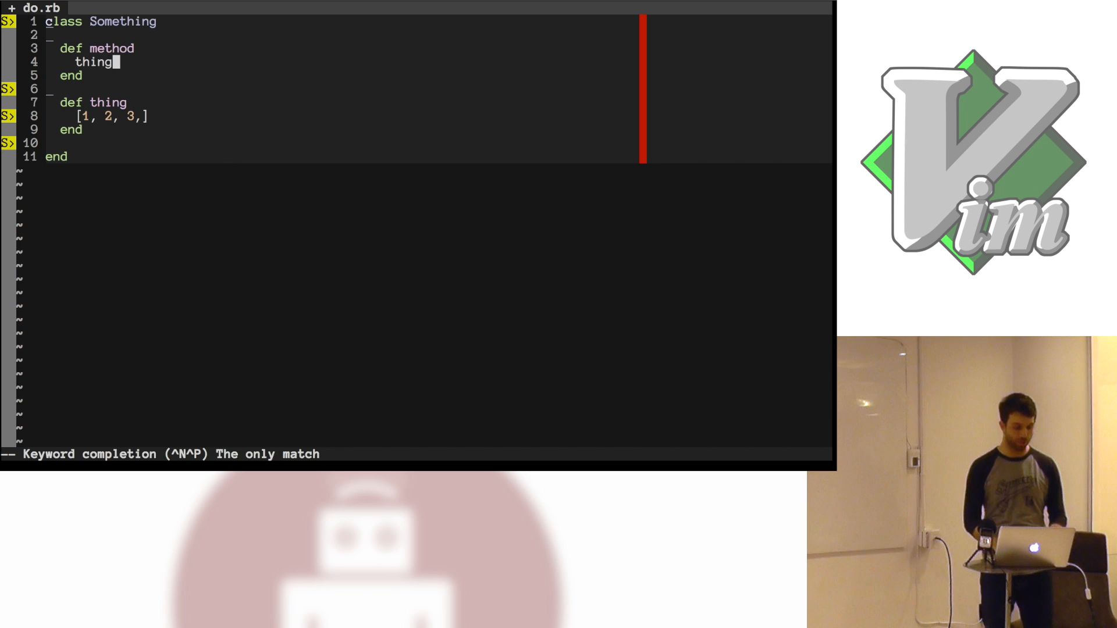
text(Something.hello)
text(def self.hello)
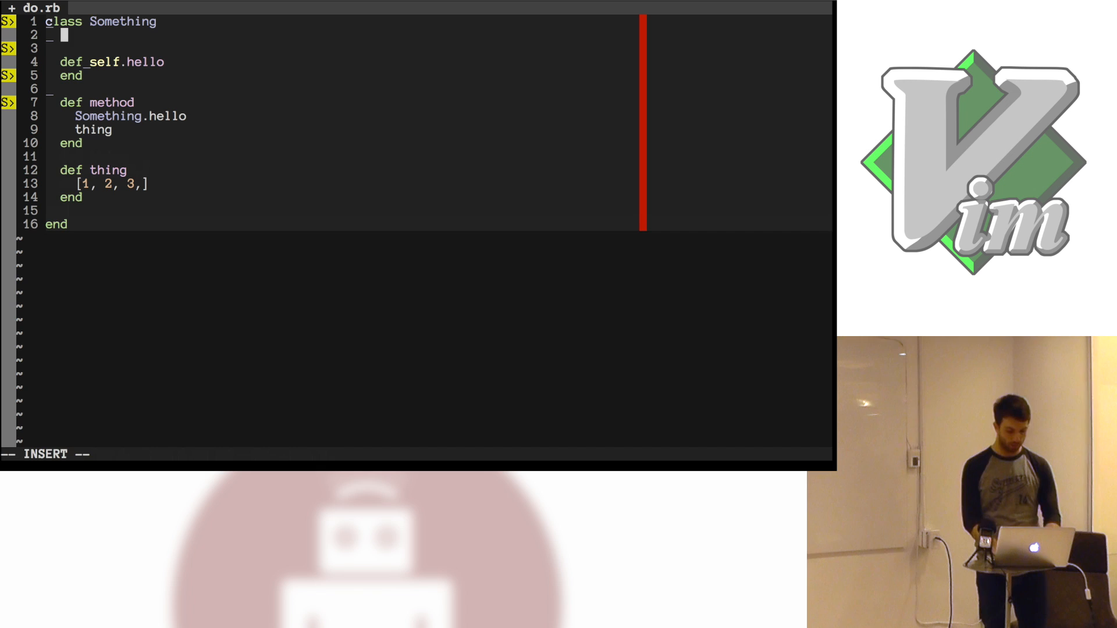
- Leave insert mode after adding self.hello and the Something.hello call
key(Escape)
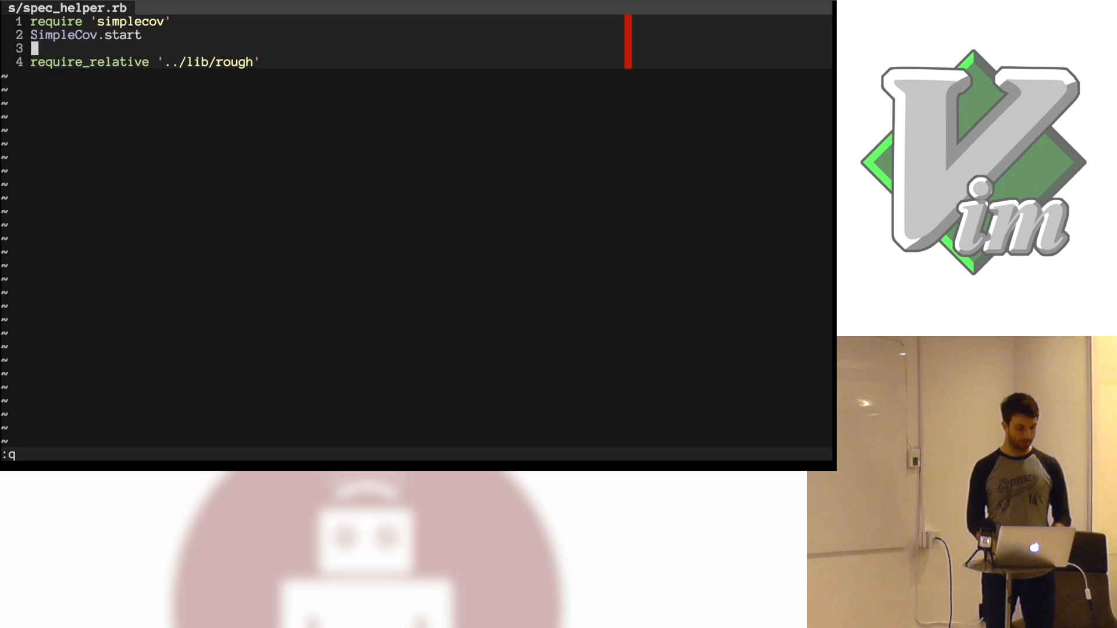
- Type 'hey all of you' into the open Vim buffer
text(hey all of you)
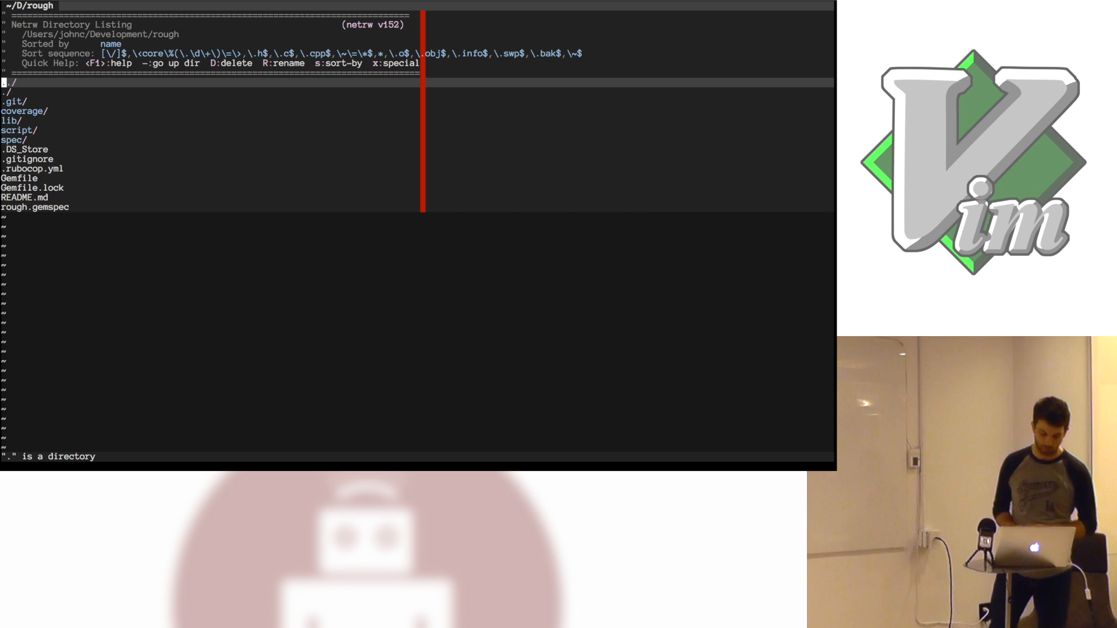
- Launch the Ctrl-P fuzzy file finder from the rough project listing
key(ctrl+p)
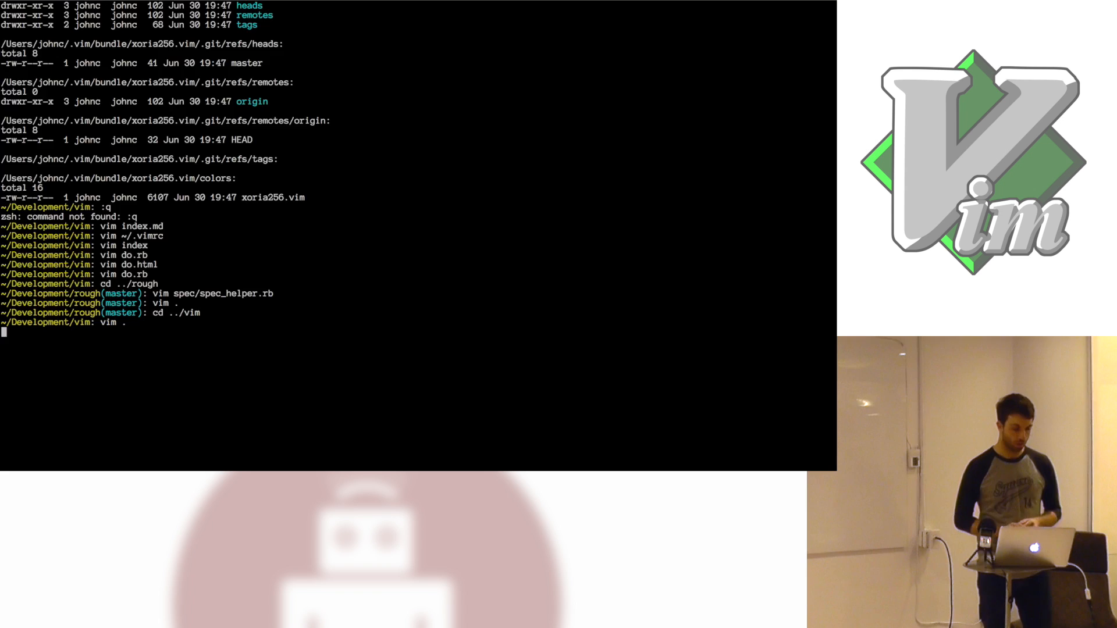
- In do.html, write the Emmet abbreviation html>body>.container>.row*2>.col-md-4.col-sm12*3>a{hello}, then begin img.img-respins
key(Return)
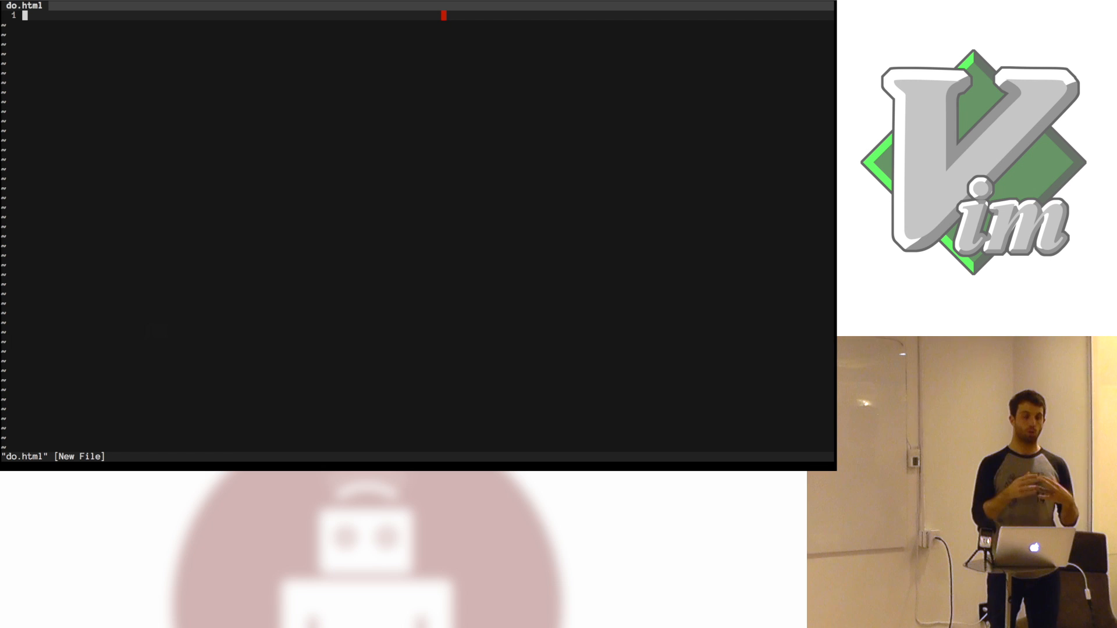
text(html > body > .container > .row*2 >)
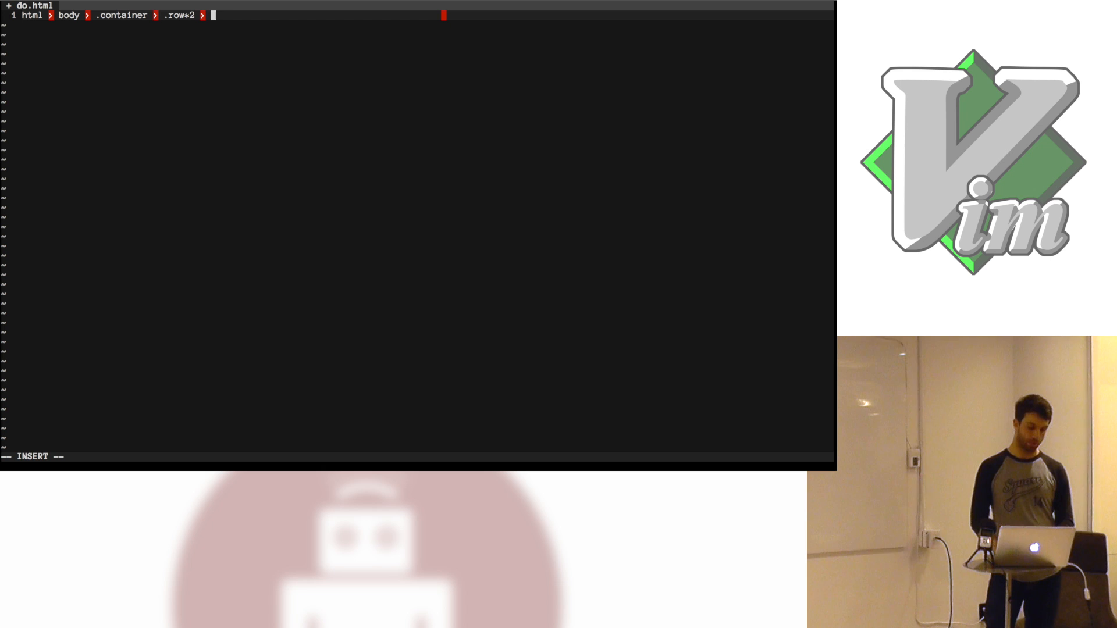
text(.col-md-4.col)
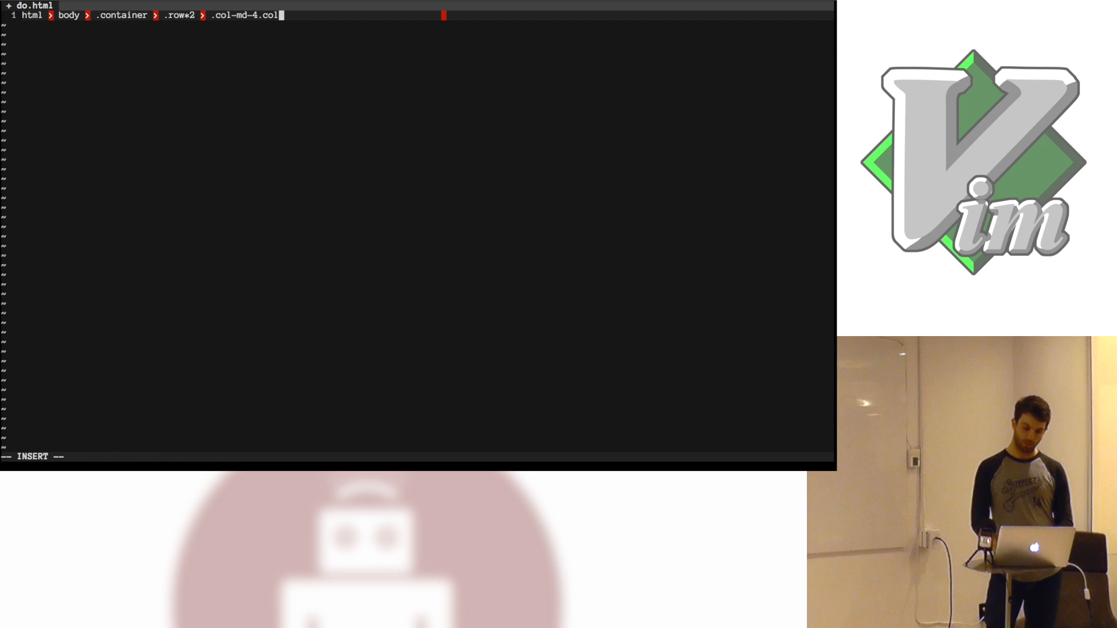
text(-sm12)
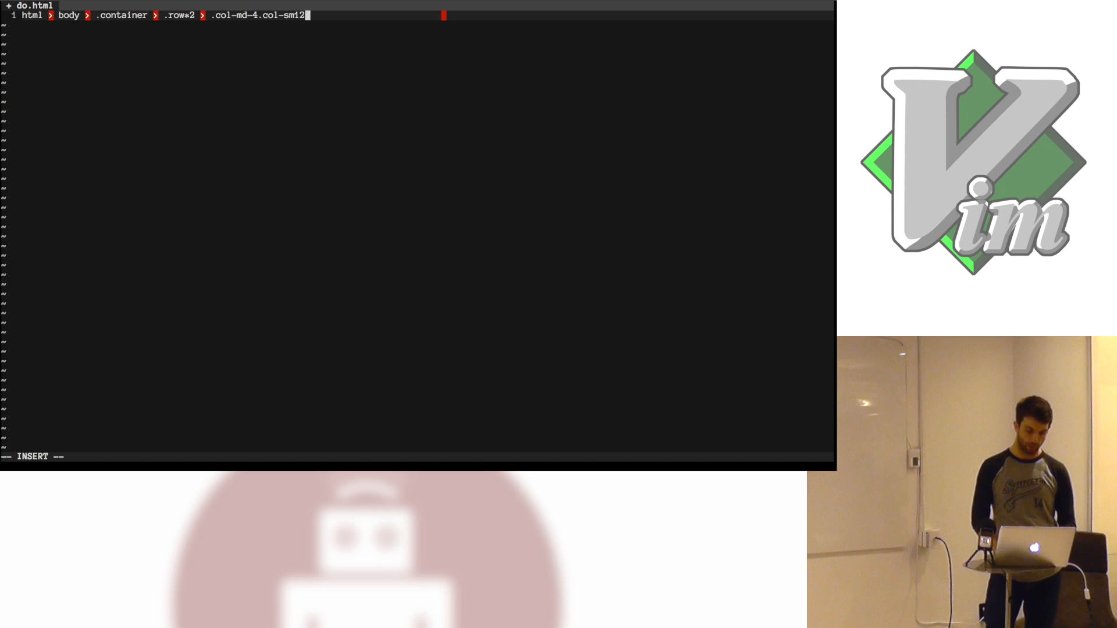
text(*3)
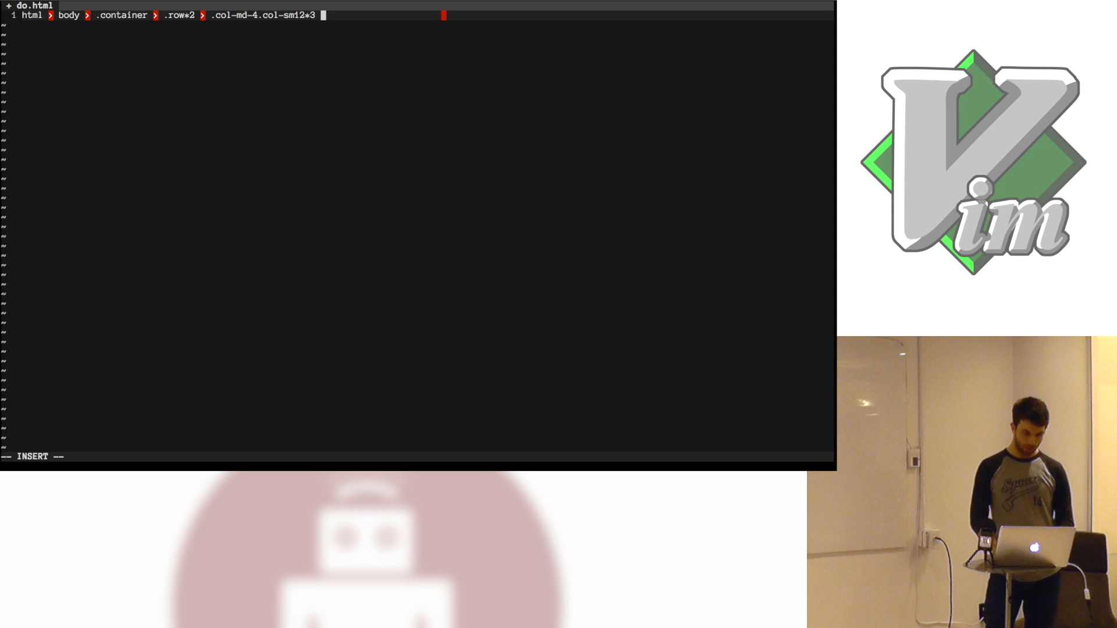
text(a{hello)
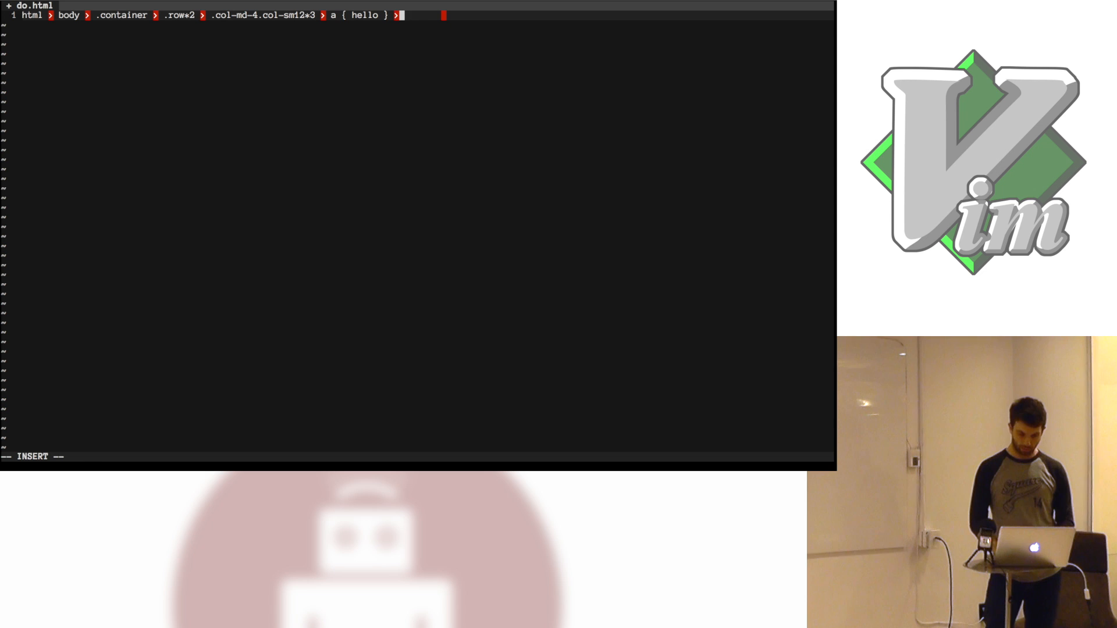
text(img.img-respins)
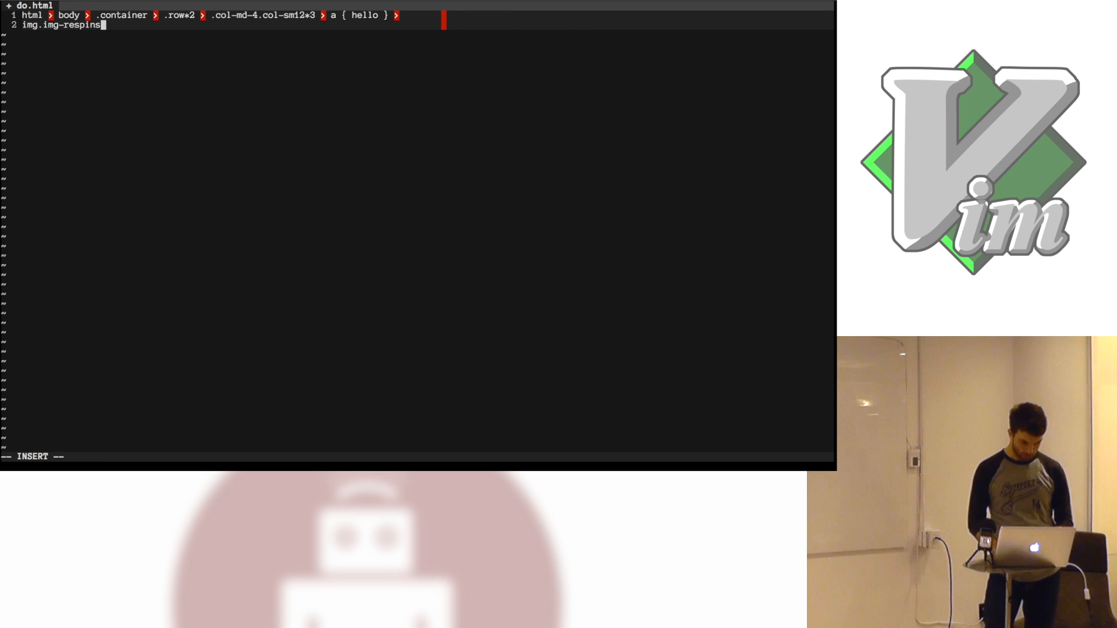
key(Tab)
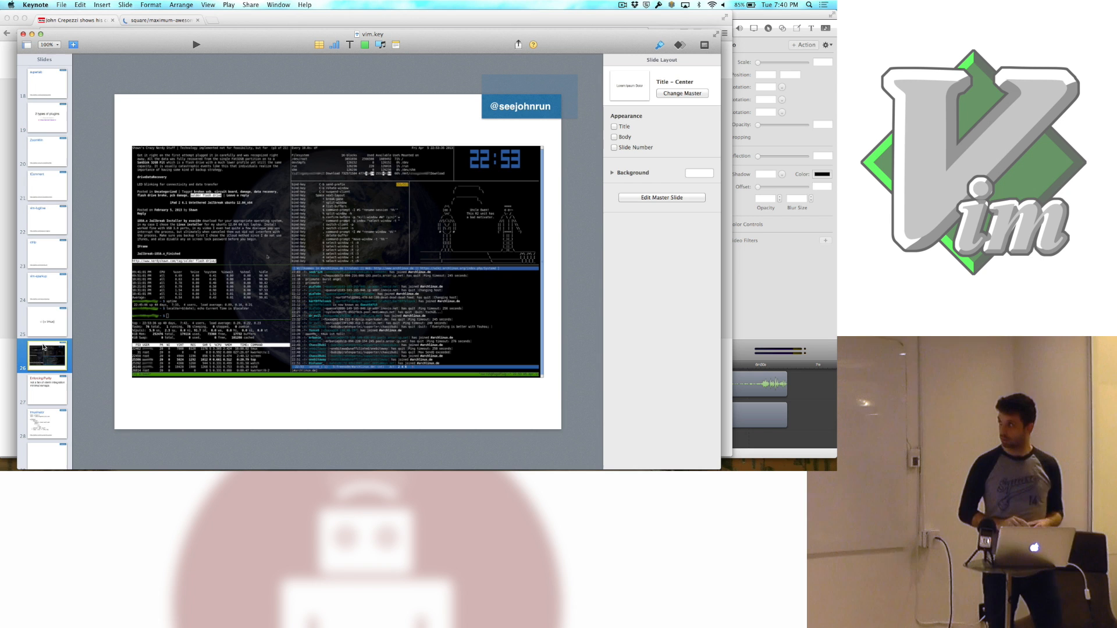
click(196, 44)
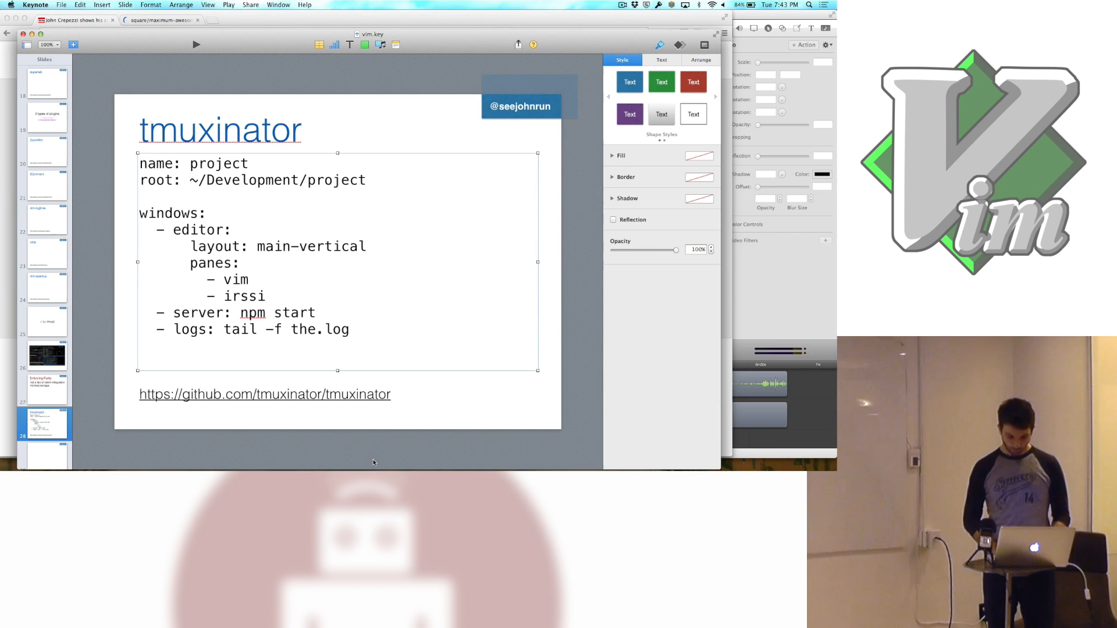
mouse_move(349, 117)
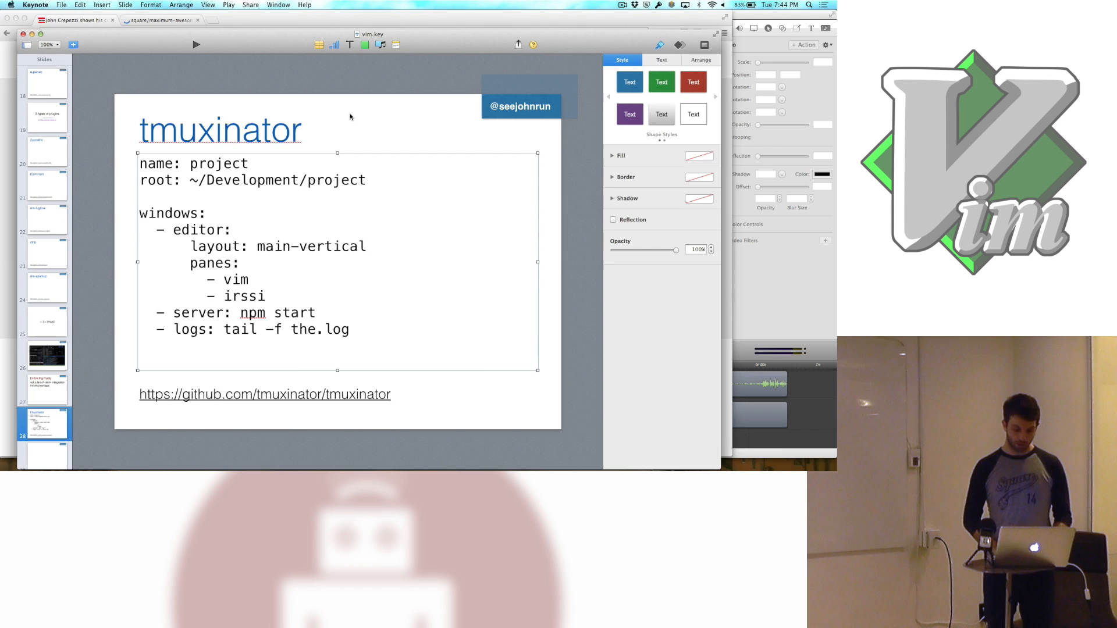
- Show the closing seejohnrun.vim thank-you slide with the dotfiles link and seejohncode.com
click(44, 450)
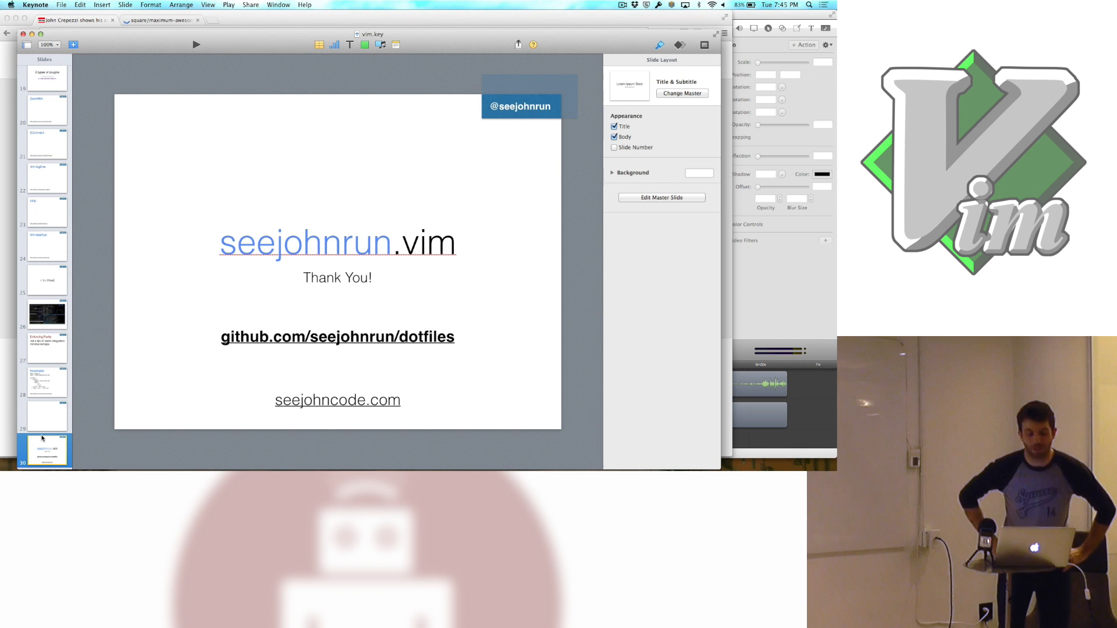
- Bring up the square/maximum-awesome Chrome tab and scroll down to its file list and README
click(162, 20)
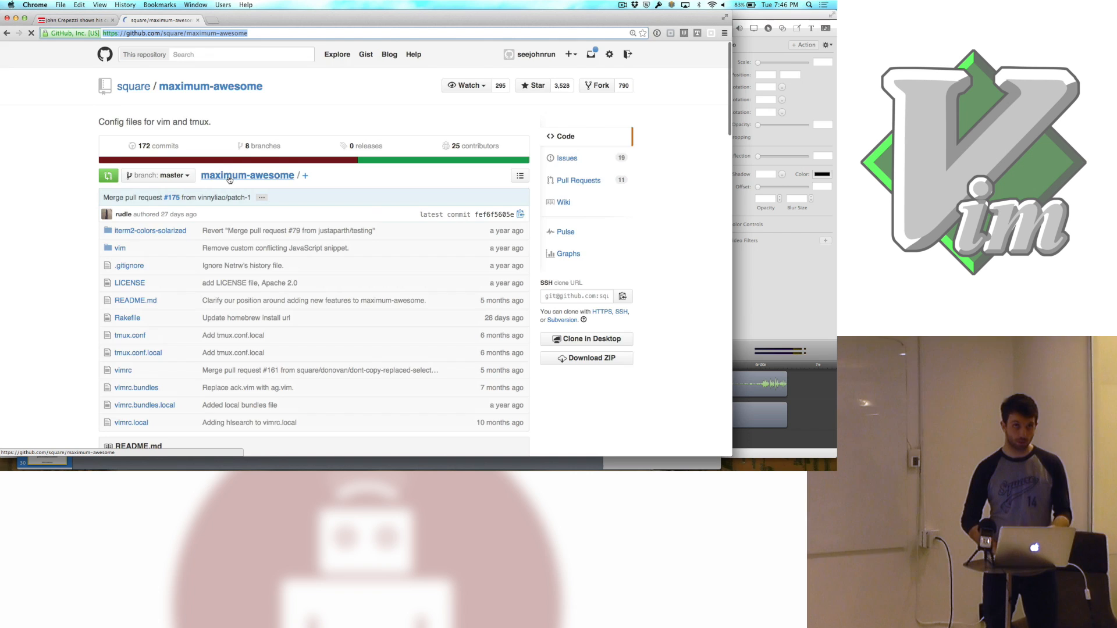
scroll(down, 3)
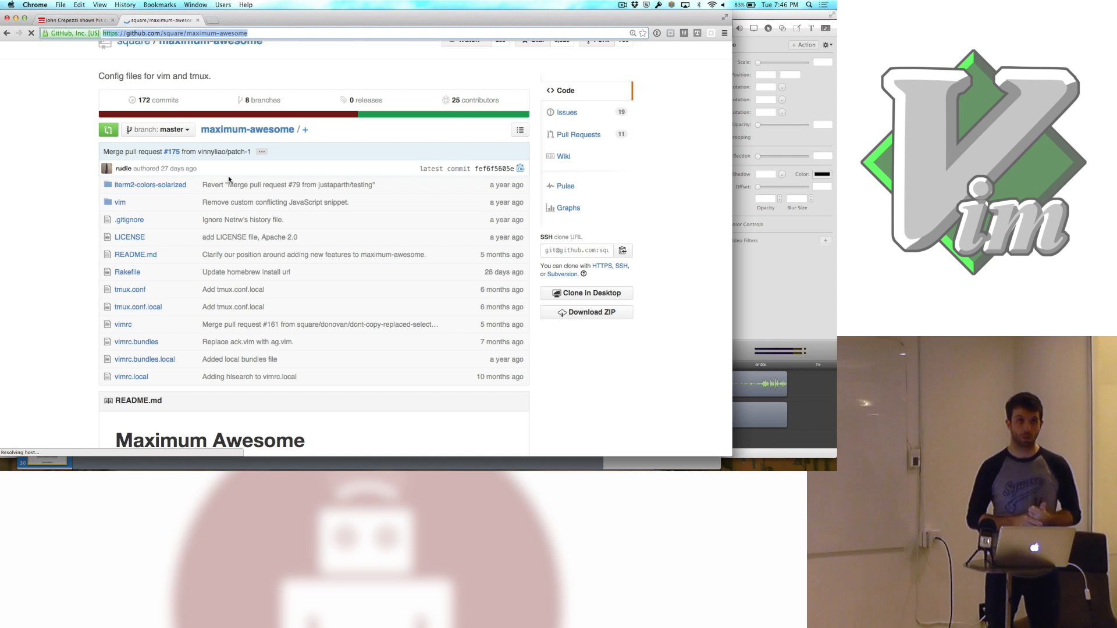